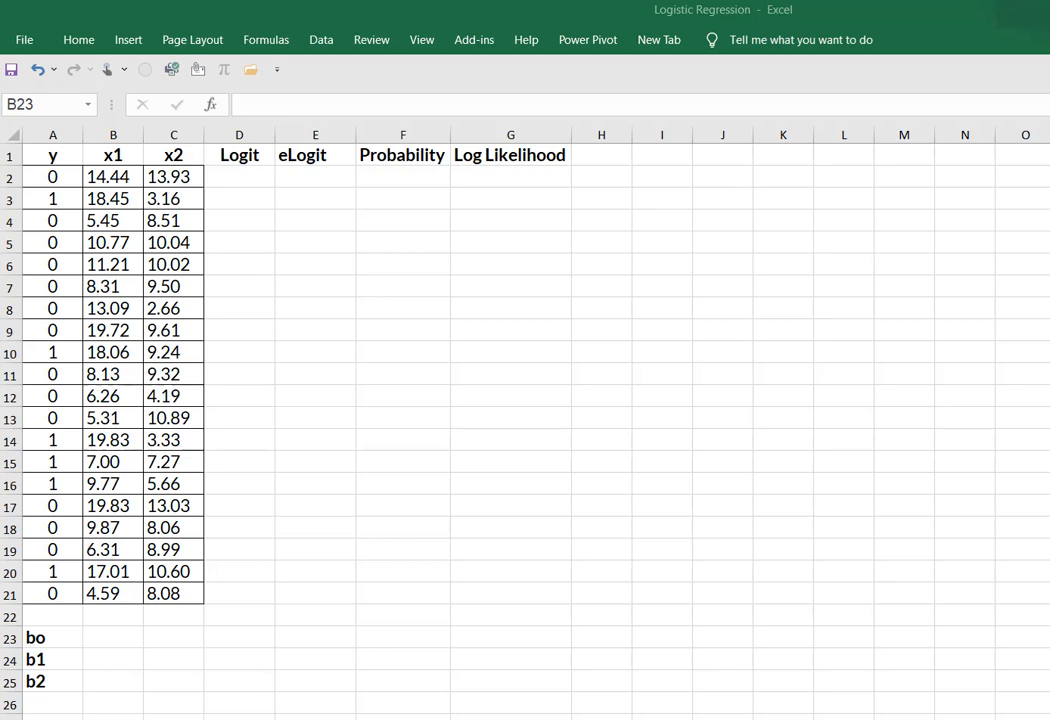
{"action": "mouse_move", "coordinate": [972, 424]}
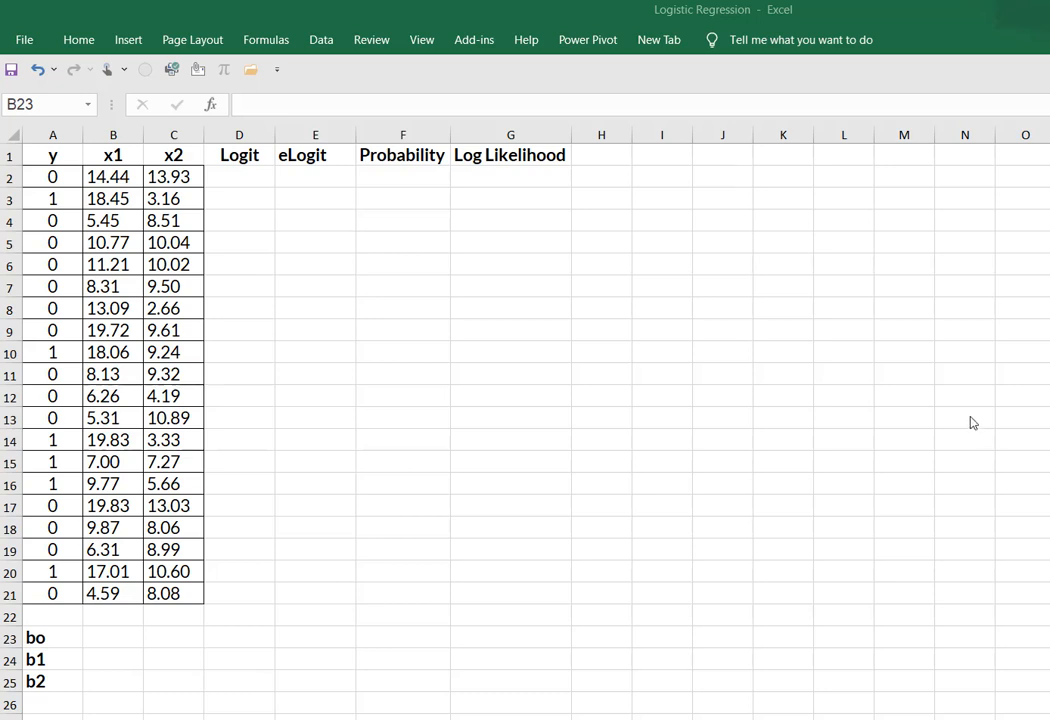
Enter 0.001 as the starting value for b0, b1 and b2.
{"action": "type", "text": "0.001"}
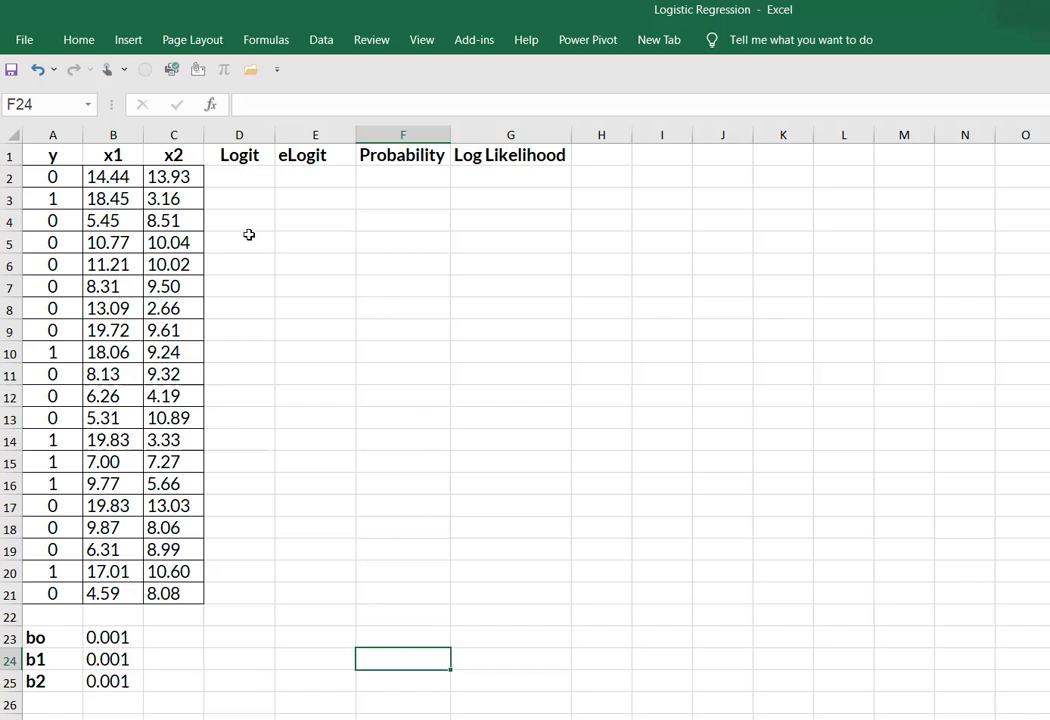
{"action": "type", "text": "=$B$23+$B$24*B2+B25"}
{"action": "left_click", "coordinate": [316, 178]}
{"action": "type", "text": "=EXP(D2"}
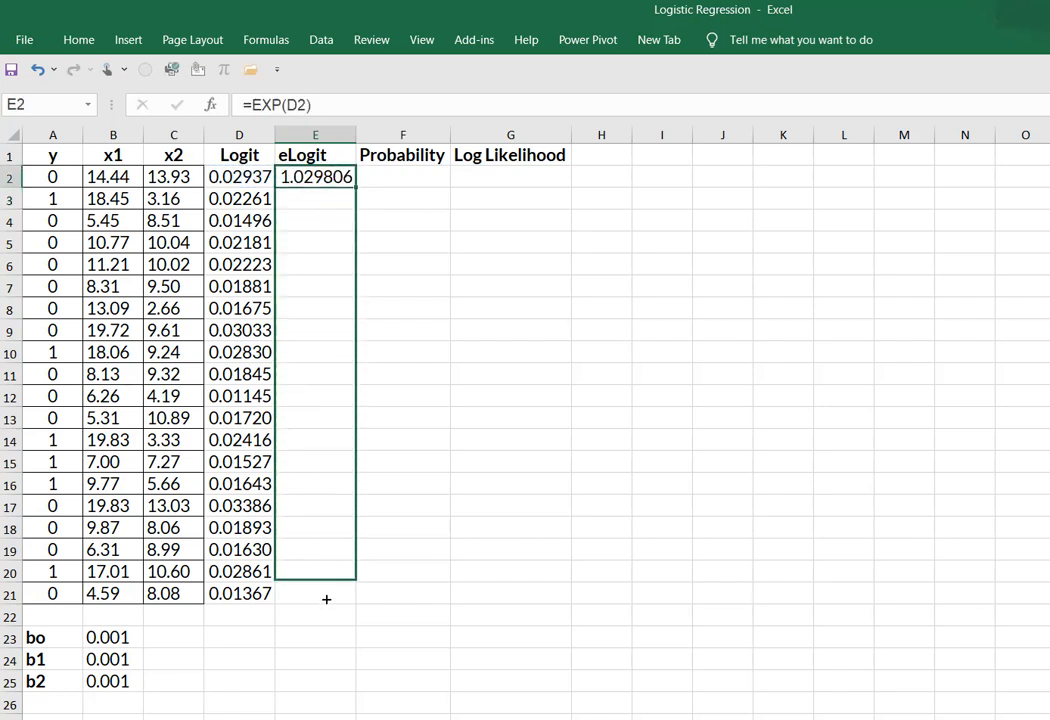
Begin the Probability formula in F2 with =IF(A2=1, after filling eLogit with =EXP(D2).
{"action": "type", "text": "=IF(A2=1,"}
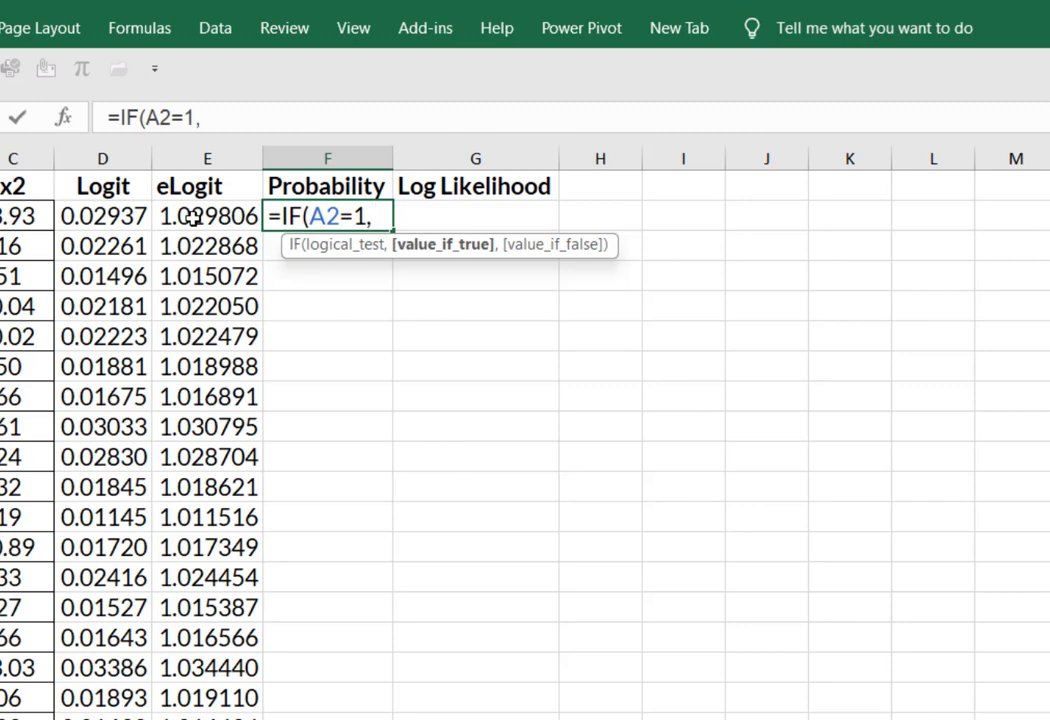
Complete F2 as =IF(A2=1,E2/(1+E2),1-(E2/(1+E2))) and fill it down to F21.
{"action": "type", "text": "E2/(1+E2"}
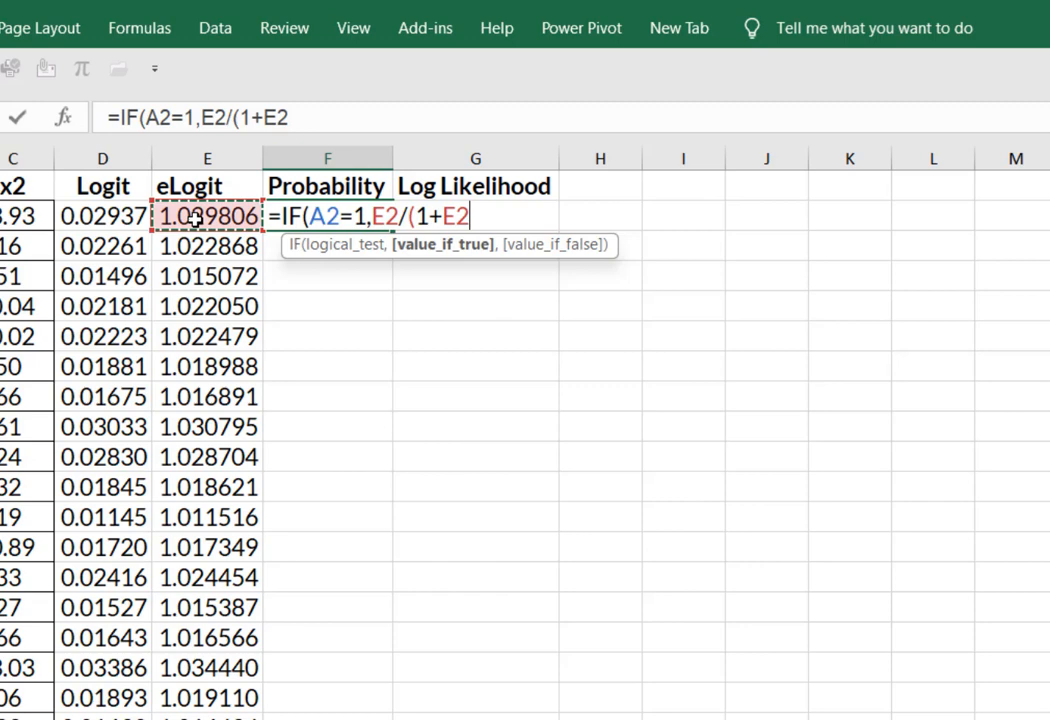
{"action": "type", "text": "),1-(E2/(1+E2)))"}
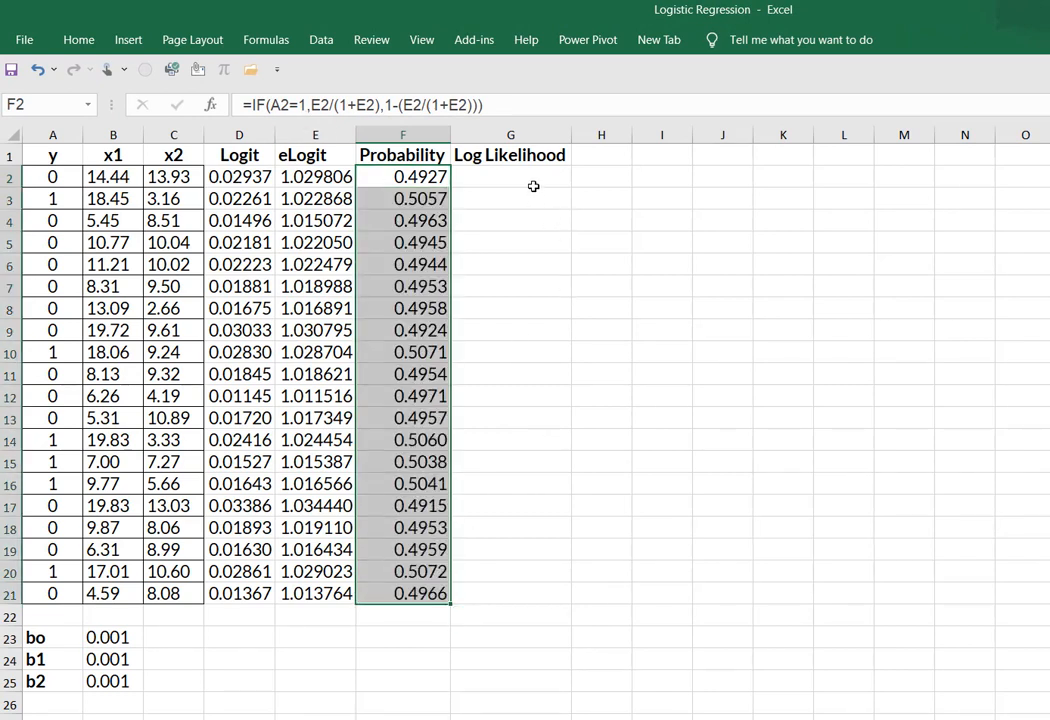
Enter =LN(F2) in G2 and fill the Log Likelihood column down to G21.
{"action": "type", "text": "=LN(F2"}
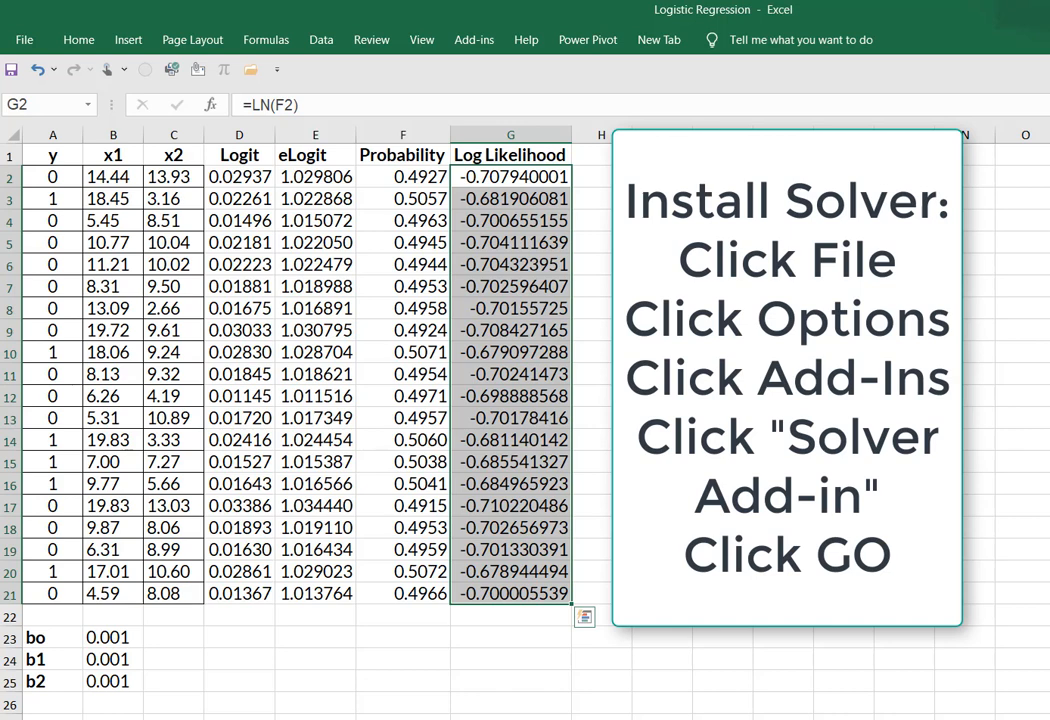
{"action": "left_click", "coordinate": [24, 40]}
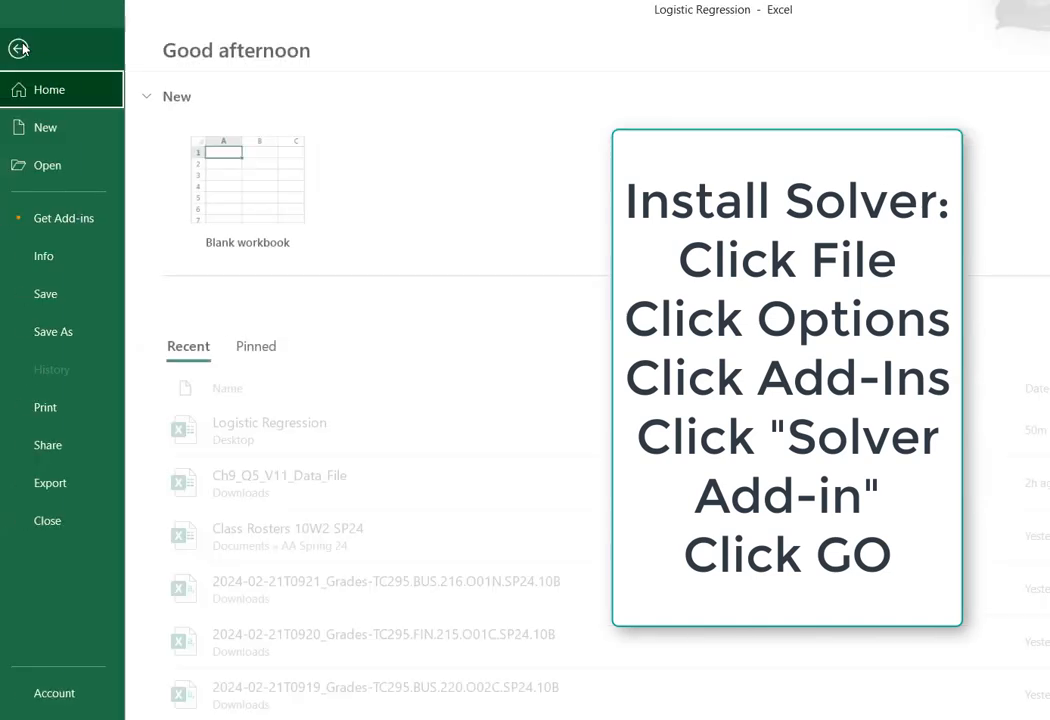
{"action": "left_click", "coordinate": [18, 48]}
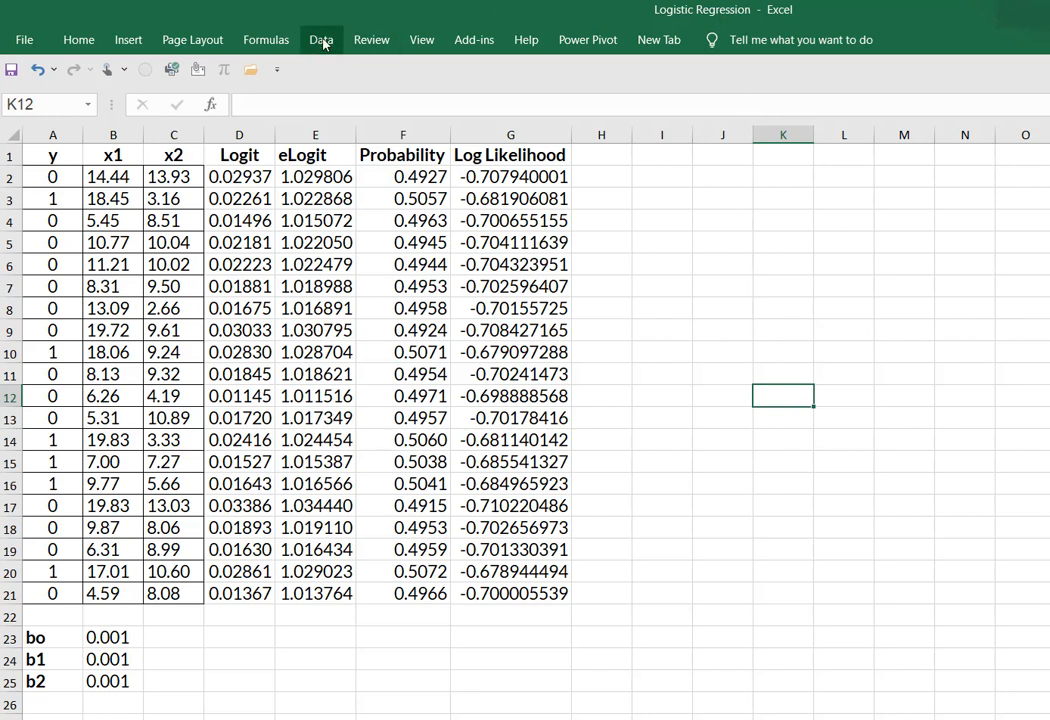
Sum G2:G21 into G22 with AutoSum, giving -13.93850767.
{"action": "left_click", "coordinate": [78, 40]}
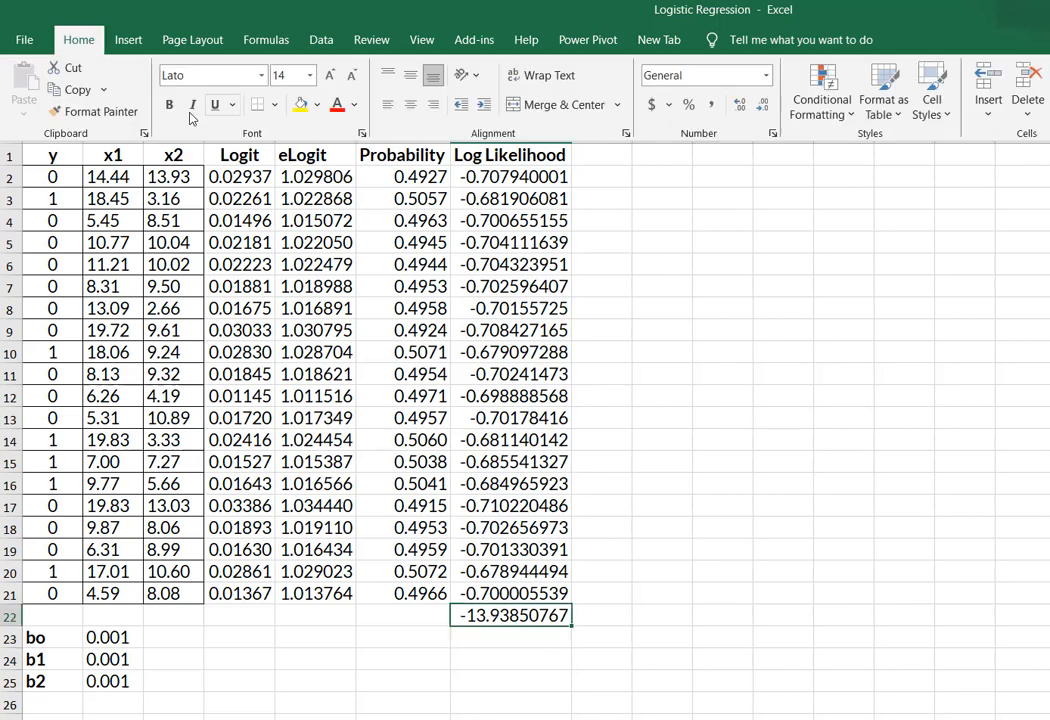